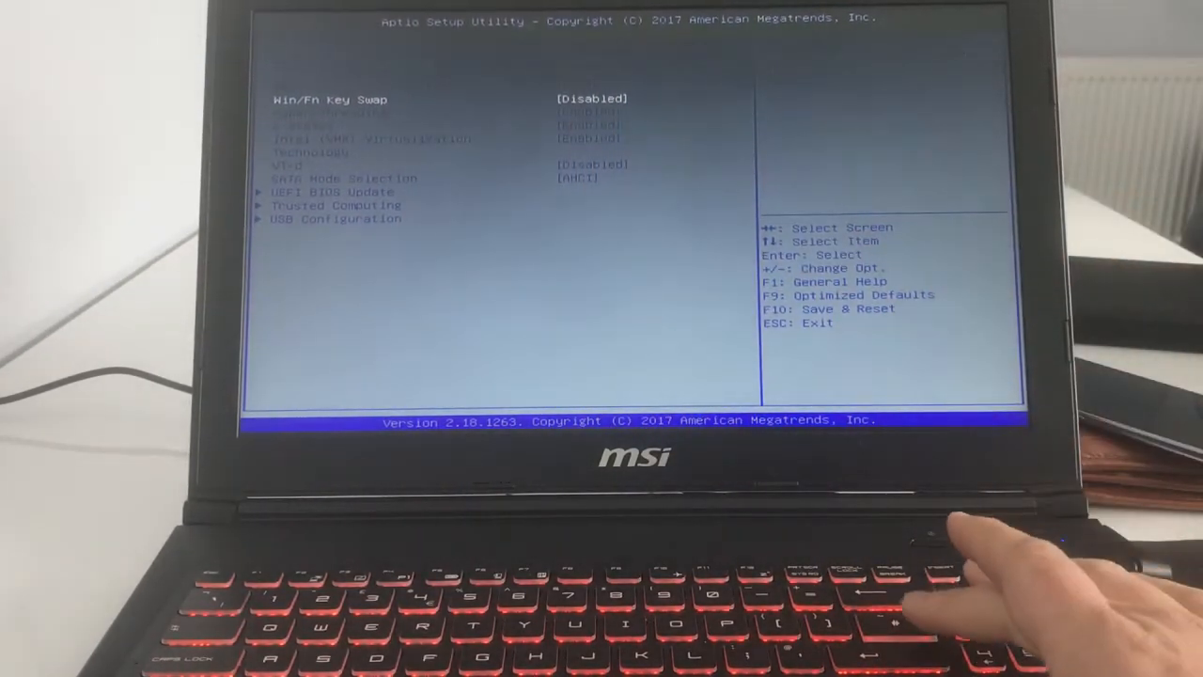
Set Win/Fn Key Swap to Enabled from its popup choices
key(Return)
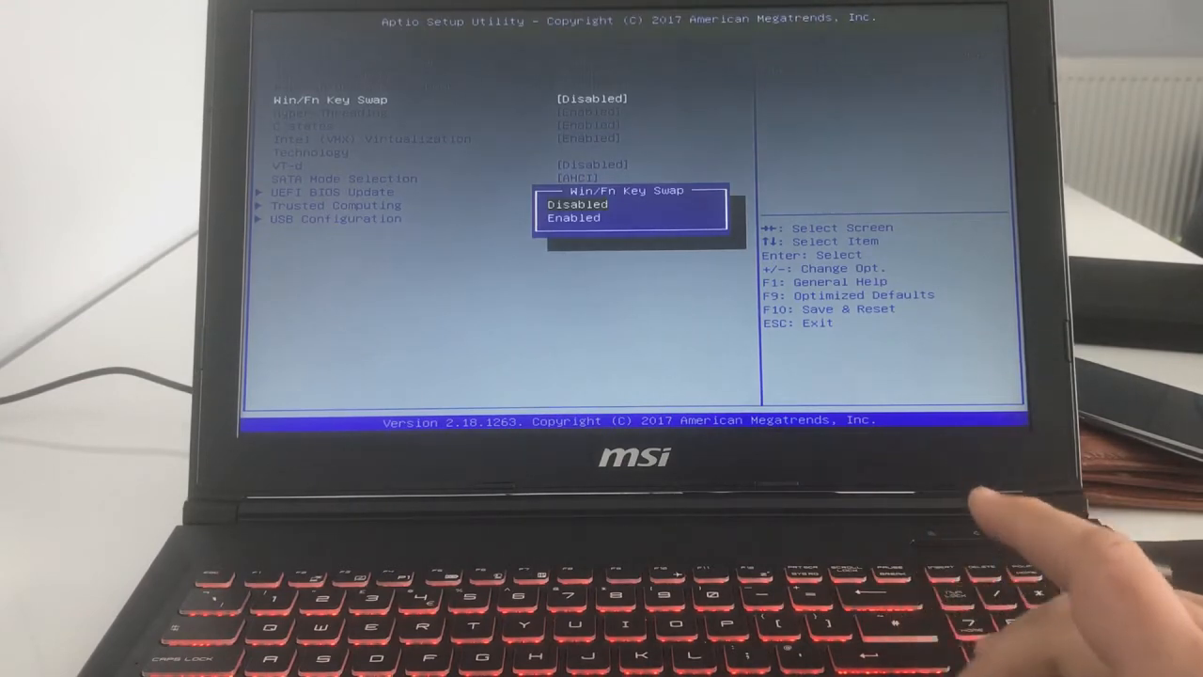
key(Return)
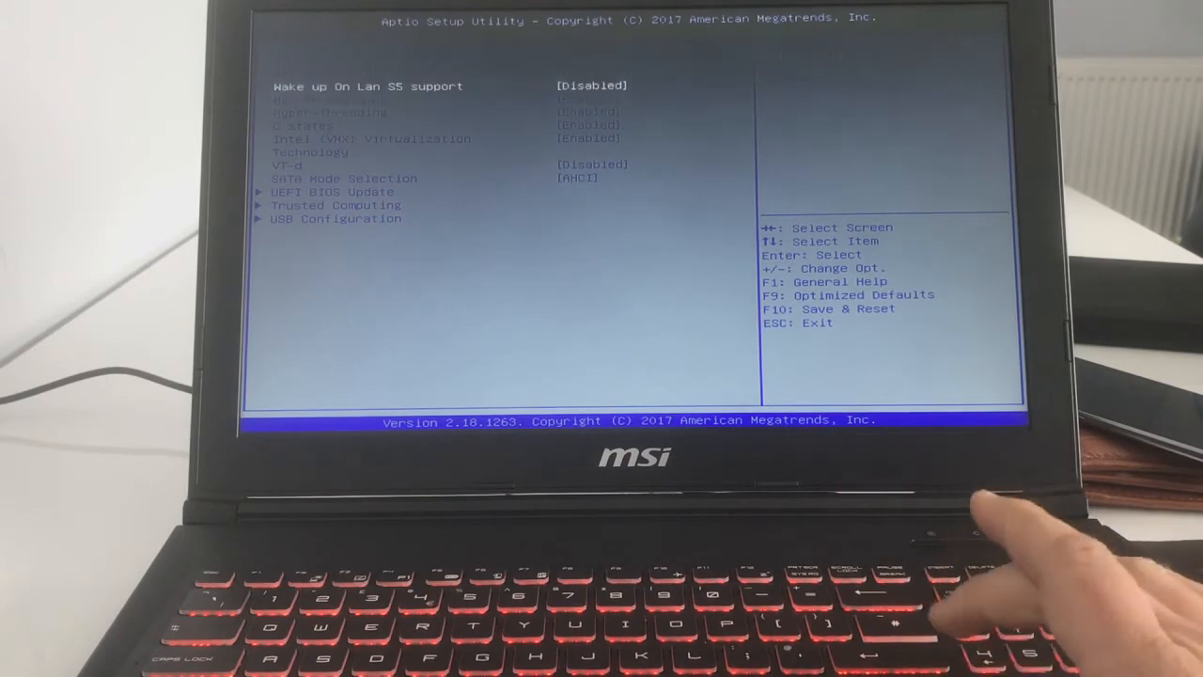
key(up)
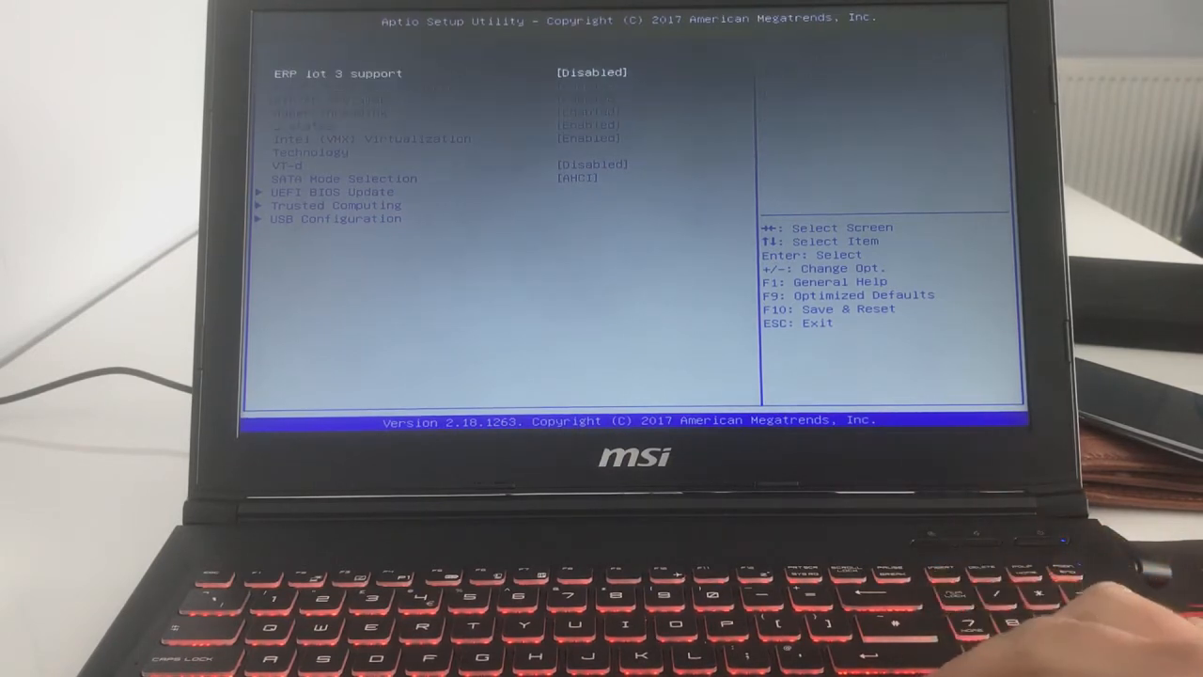
Move to the Save & Exit section and highlight Save Changes and Reset
key(down)
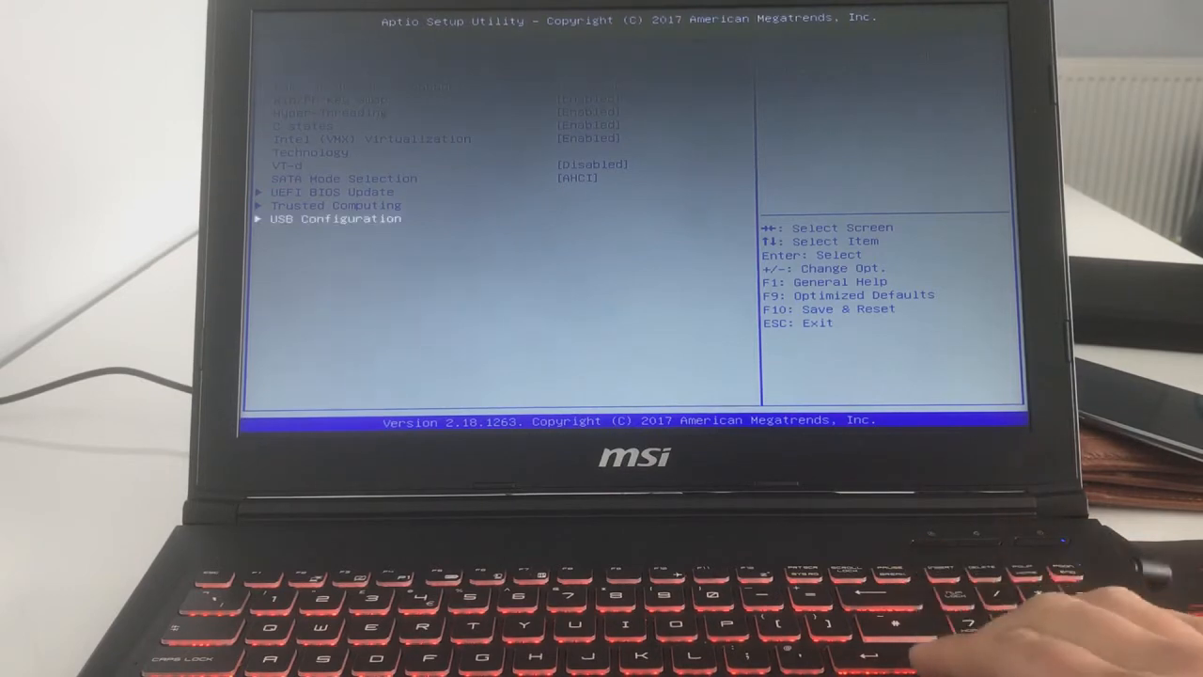
key(up)
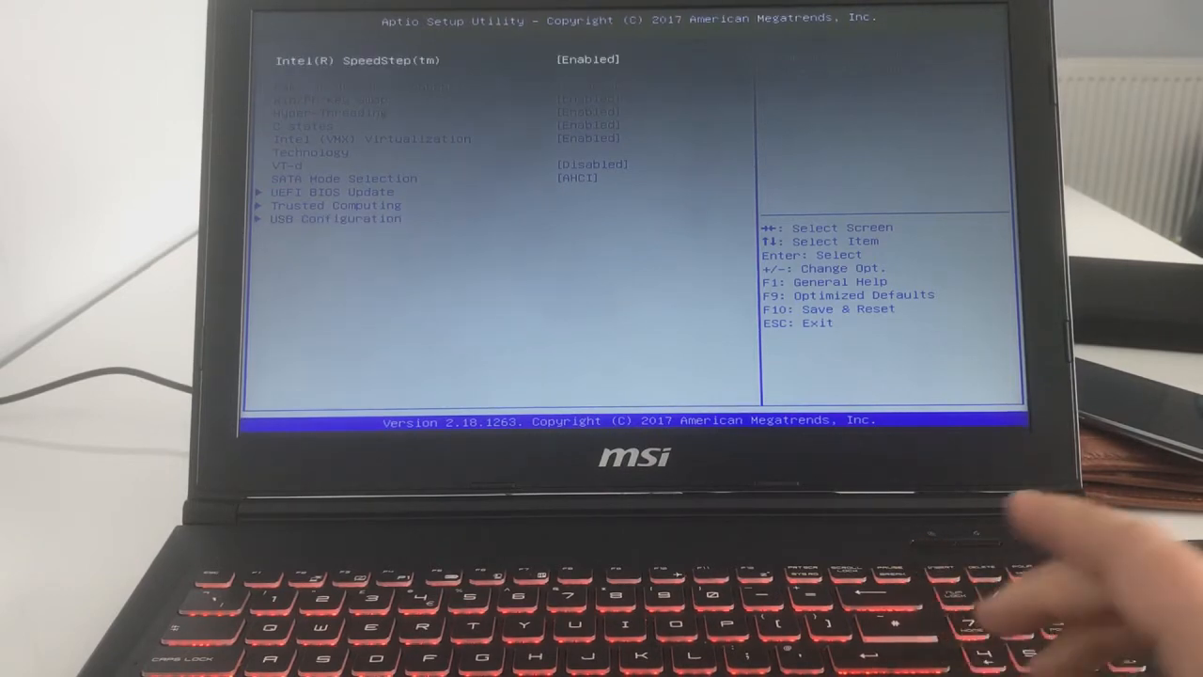
key(right)
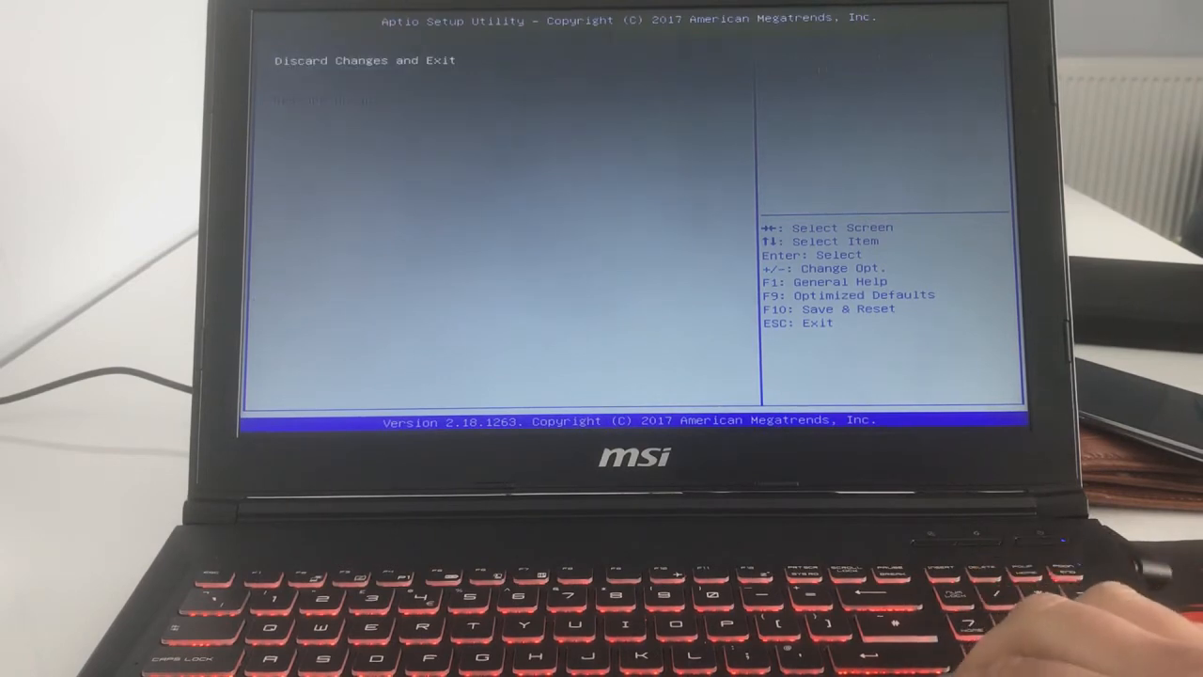
key(up)
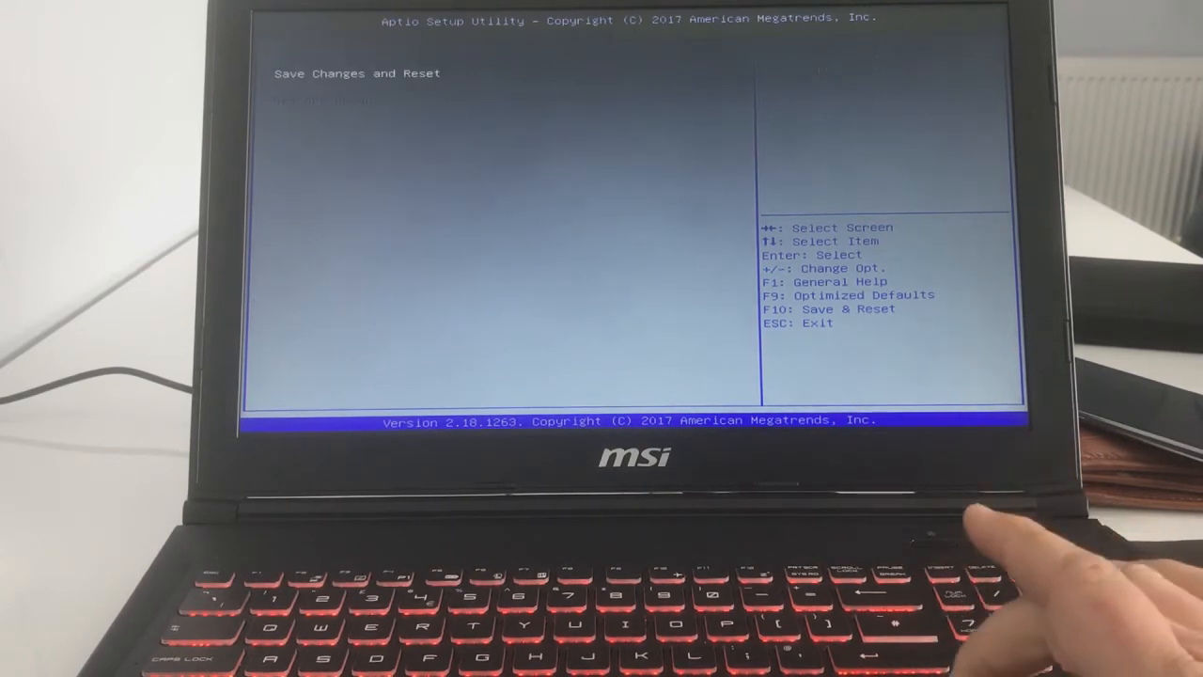